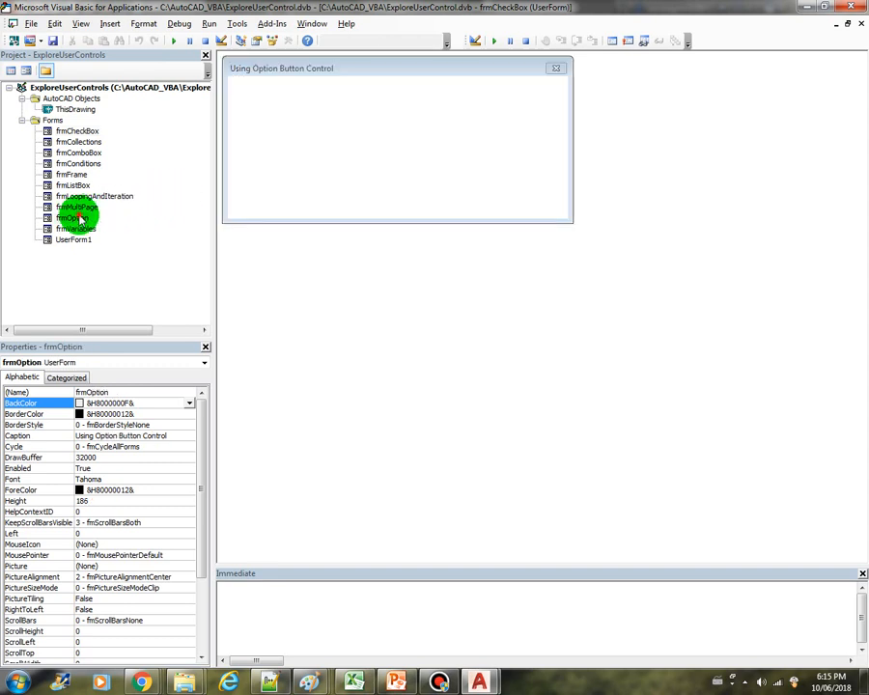
Step: Bring up the frmOption form from the Project Explorer's Forms list
{"action": "double_click", "coordinate": [73, 216]}
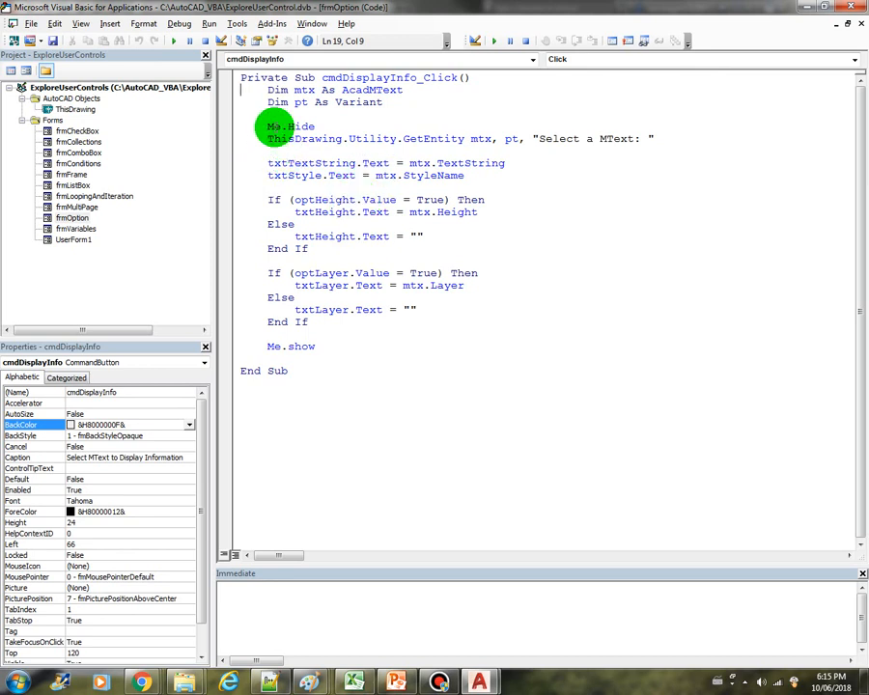
Step: Review the cmdDisplayInfo_Click code, selecting the form-hide statement and the optLayer check
{"action": "double_click", "coordinate": [318, 199]}
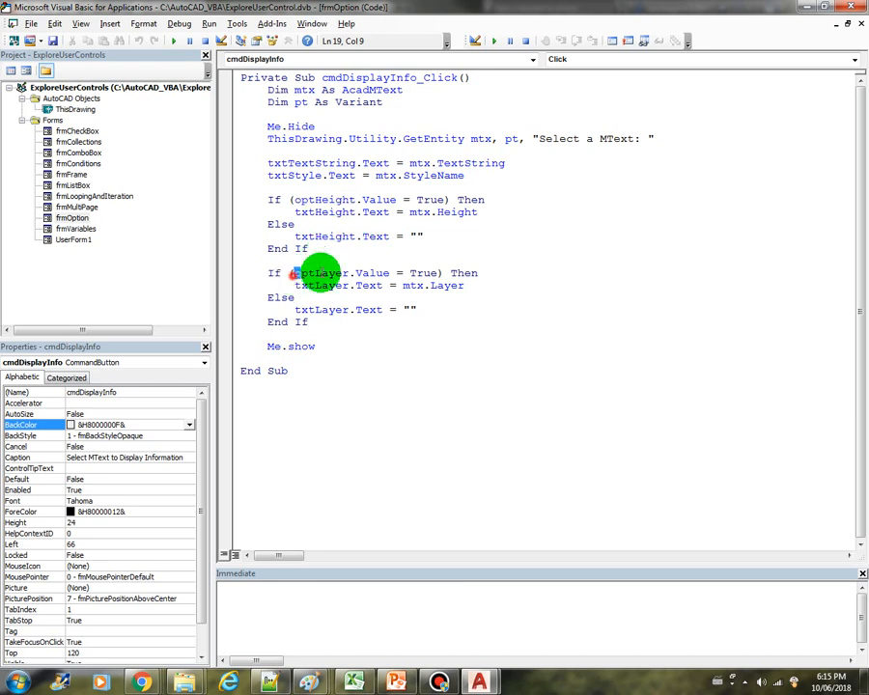
{"action": "double_click", "coordinate": [321, 274]}
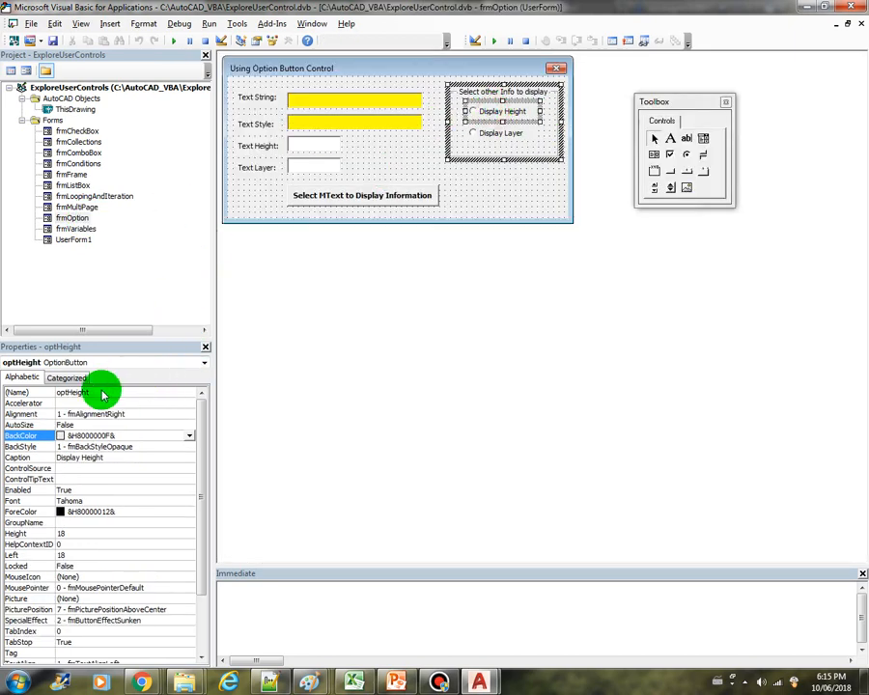
Step: Show the optHeight option button's properties sorted by category
{"action": "left_click", "coordinate": [473, 132]}
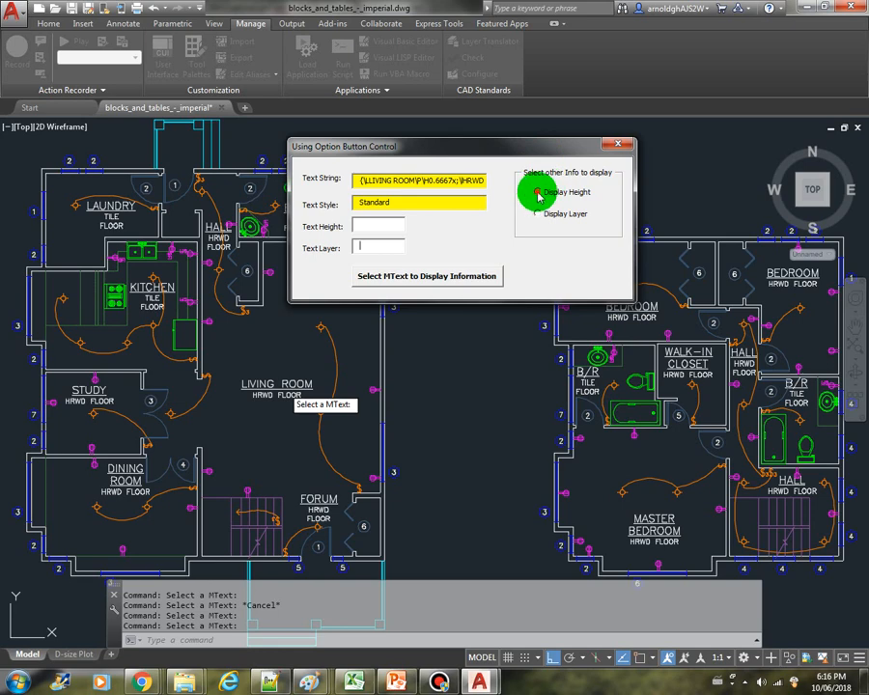
Step: Report one MText's height 9 with Display Height, then another's layer Text with Display Layer
{"action": "left_click", "coordinate": [537, 193]}
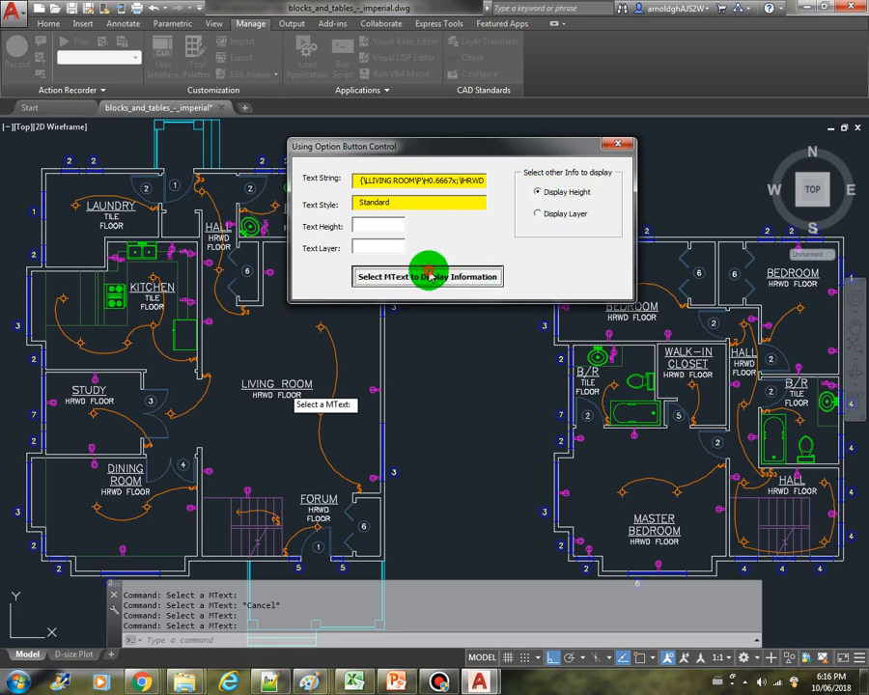
{"action": "left_click", "coordinate": [424, 278]}
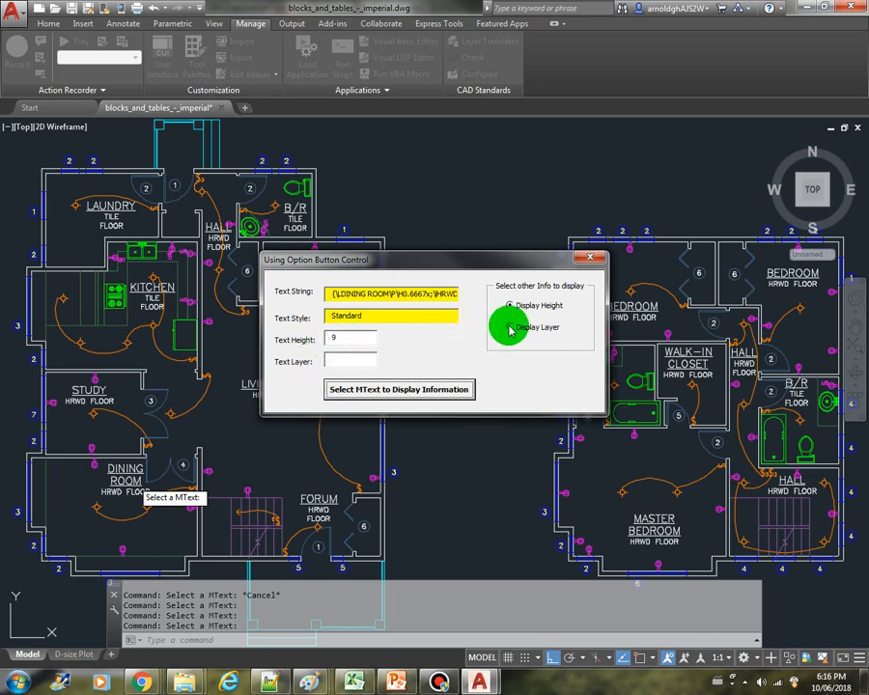
{"action": "left_click", "coordinate": [510, 326]}
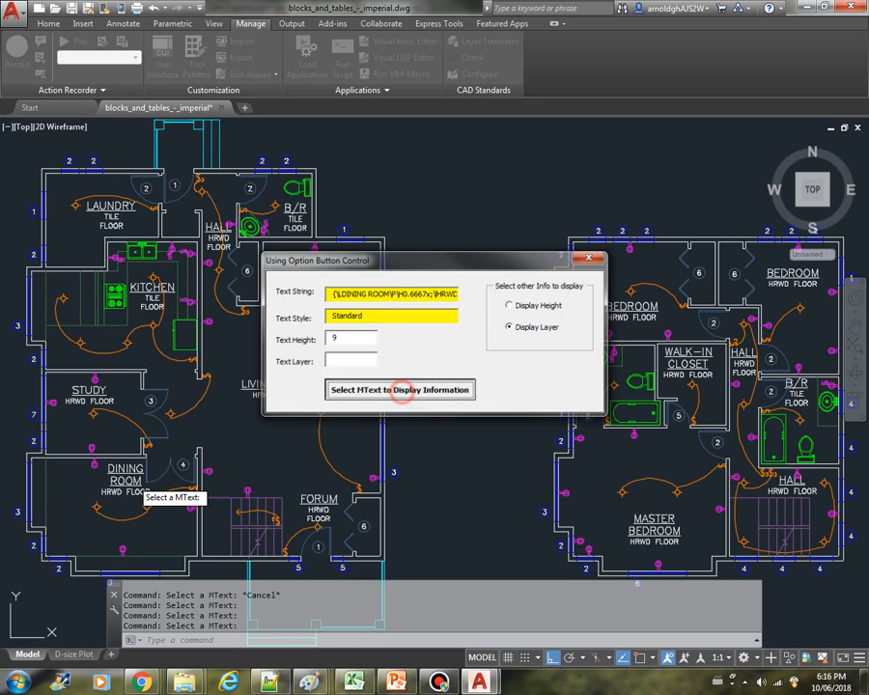
{"action": "left_click", "coordinate": [398, 390]}
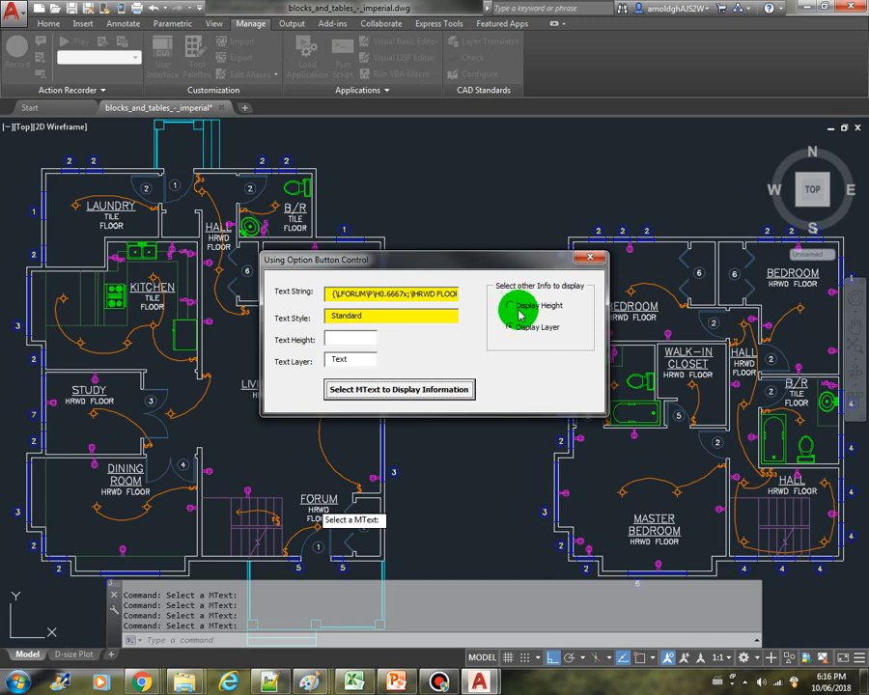
{"action": "left_click", "coordinate": [510, 327]}
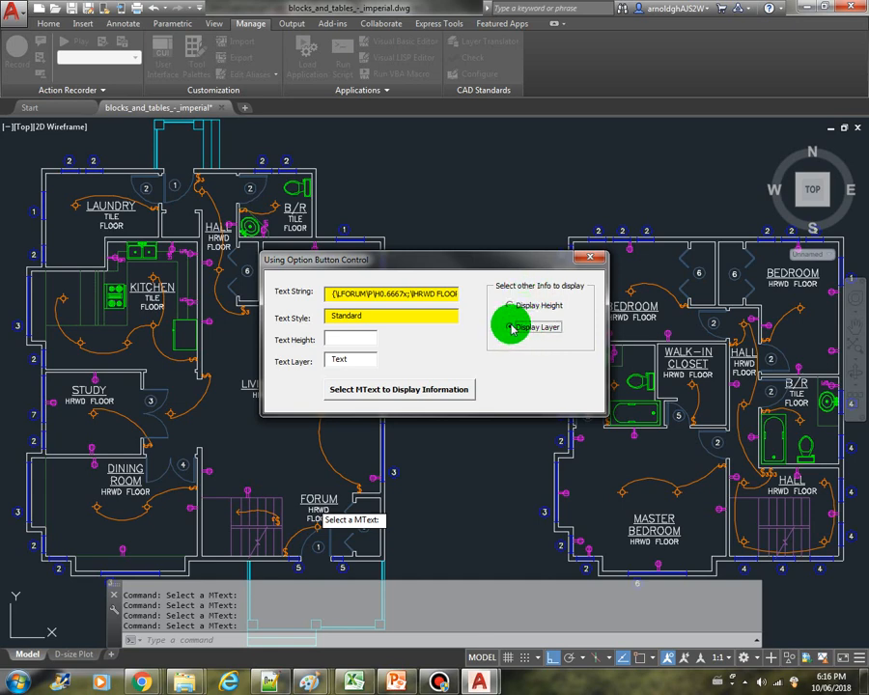
{"action": "left_click", "coordinate": [510, 327]}
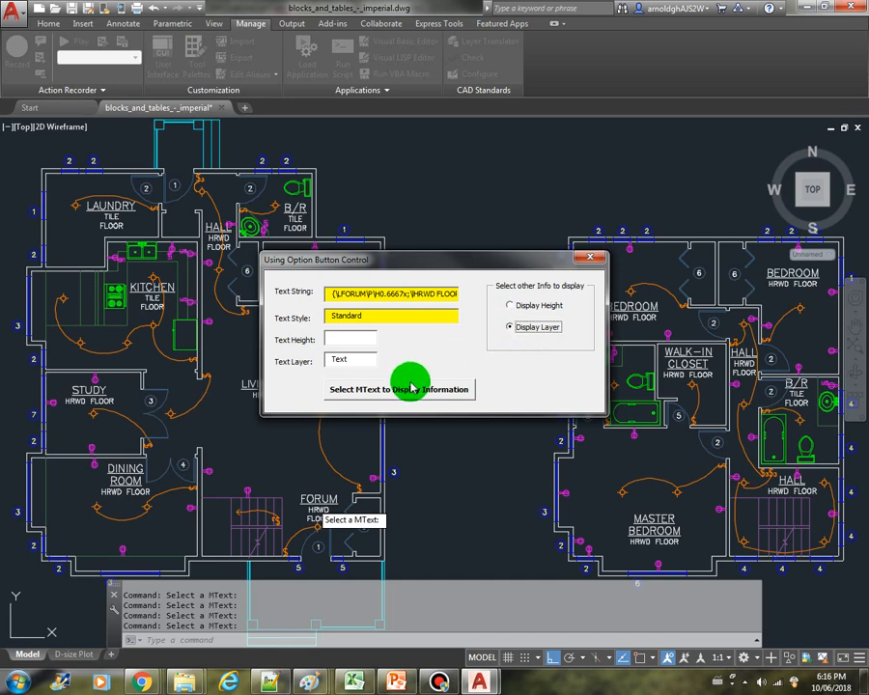
{"action": "left_click", "coordinate": [398, 388]}
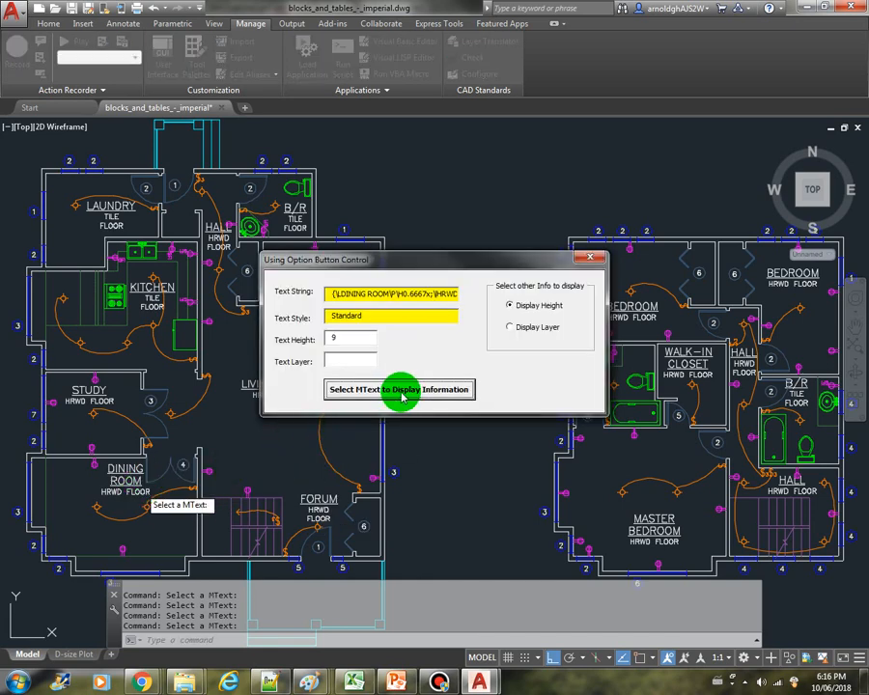
{"action": "left_click", "coordinate": [398, 390]}
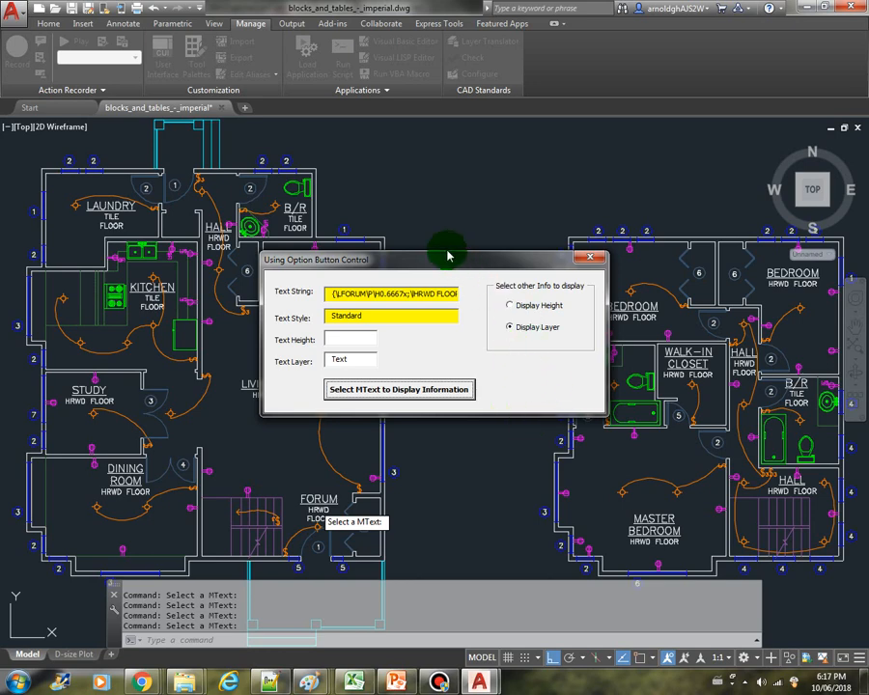
{"action": "mouse_move", "coordinate": [432, 259]}
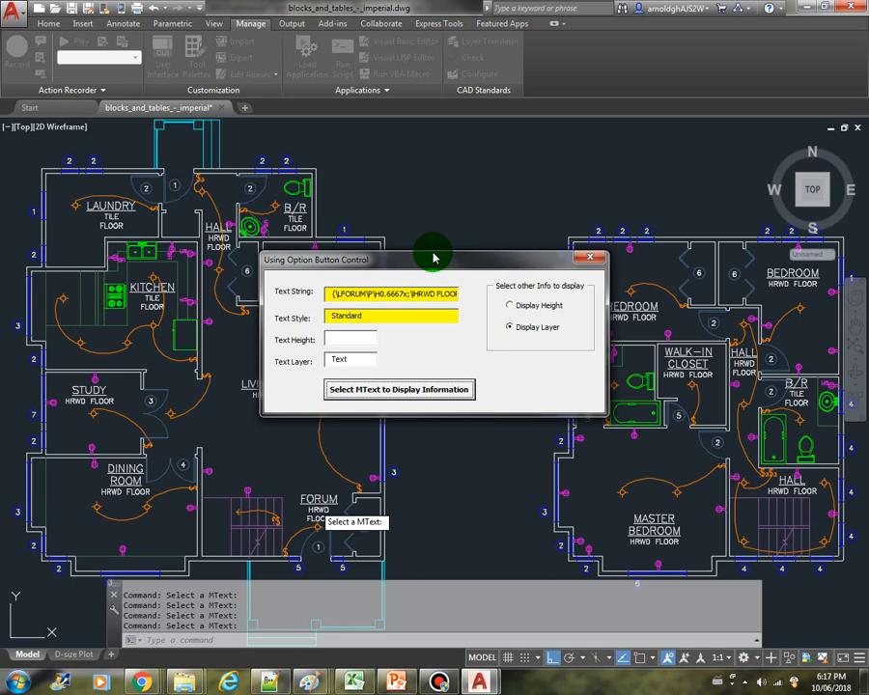